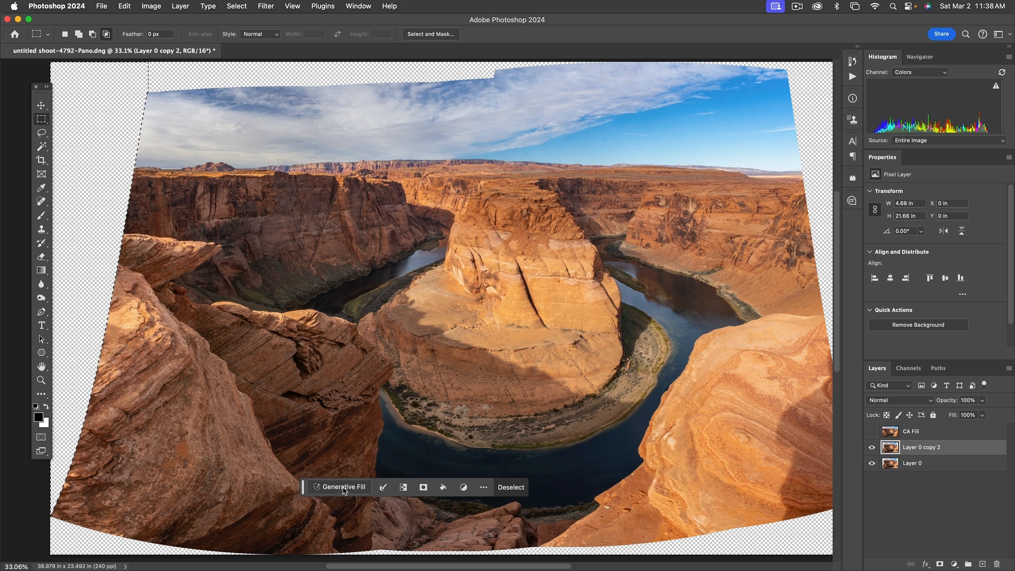
Run Generative Fill with an empty prompt on the panorama's transparent borders.
{"action": "left_click", "coordinate": [341, 486]}
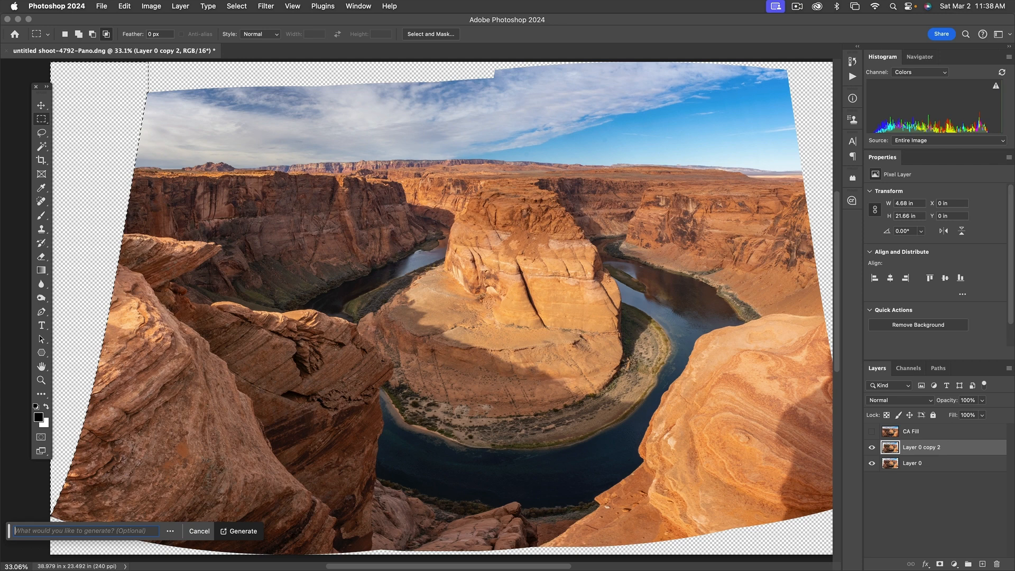
{"action": "left_click", "coordinate": [243, 531]}
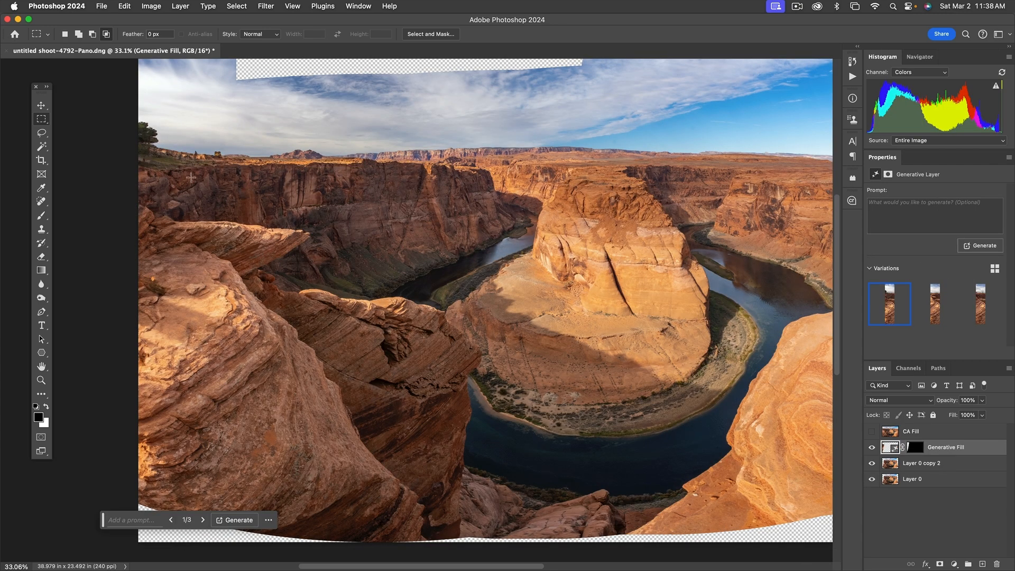
{"action": "mouse_move", "coordinate": [161, 225]}
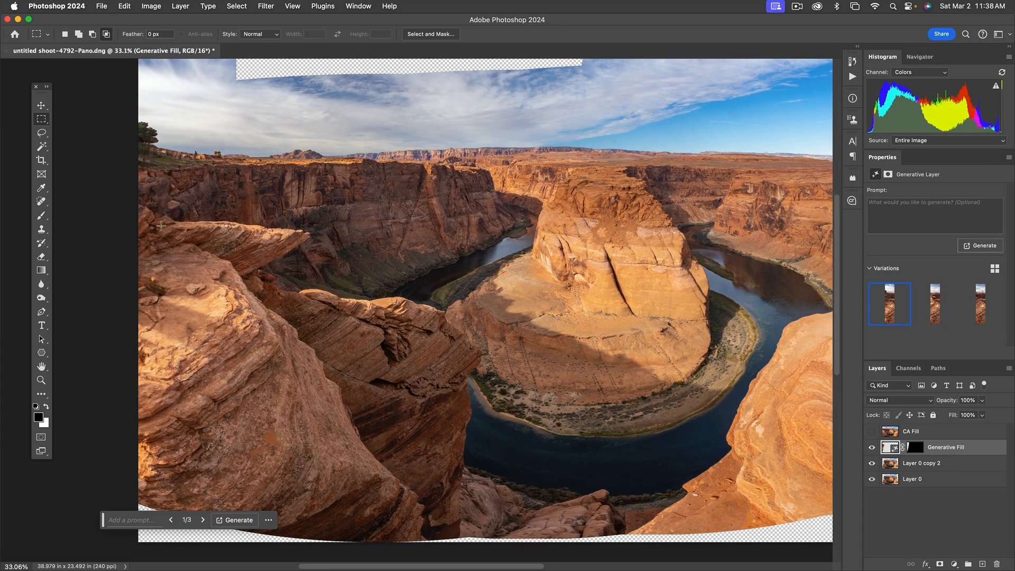
{"action": "mouse_move", "coordinate": [167, 135]}
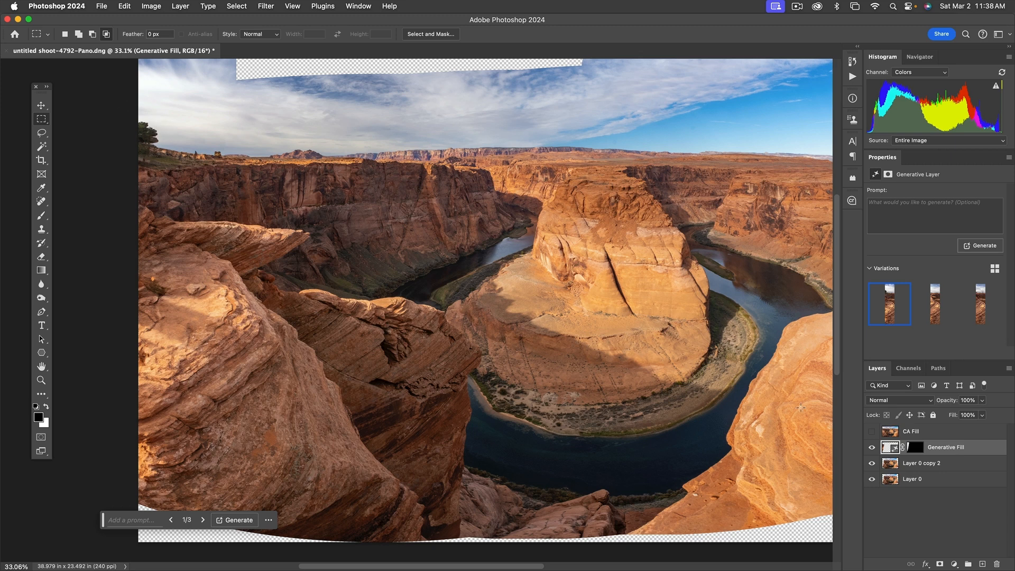
{"action": "mouse_move", "coordinate": [858, 449]}
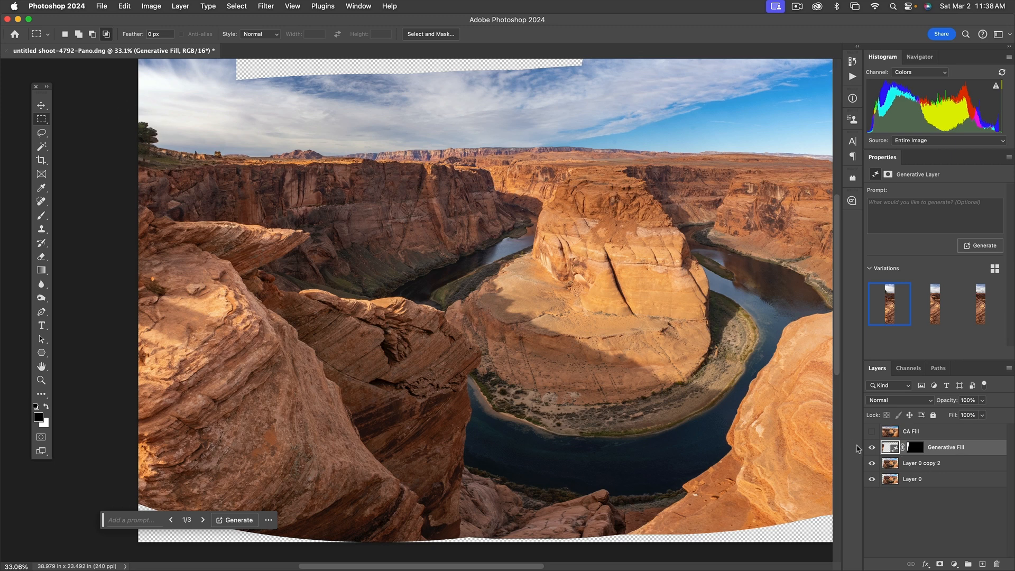
Toggle the CA Fill layer's visibility on, off and on again to compare with the generated fill.
{"action": "left_click", "coordinate": [871, 431]}
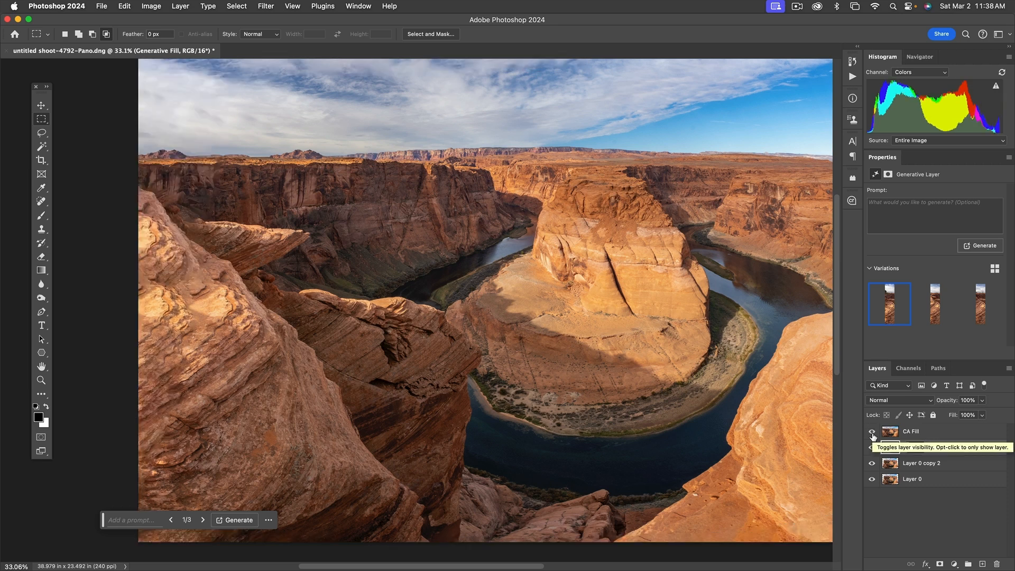
{"action": "left_click", "coordinate": [871, 431]}
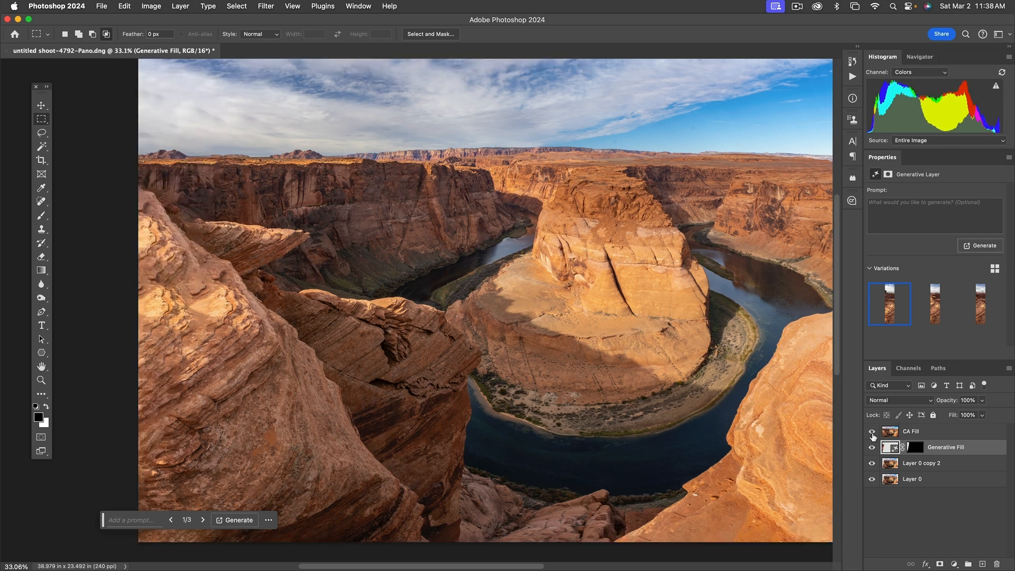
{"action": "left_click", "coordinate": [871, 431]}
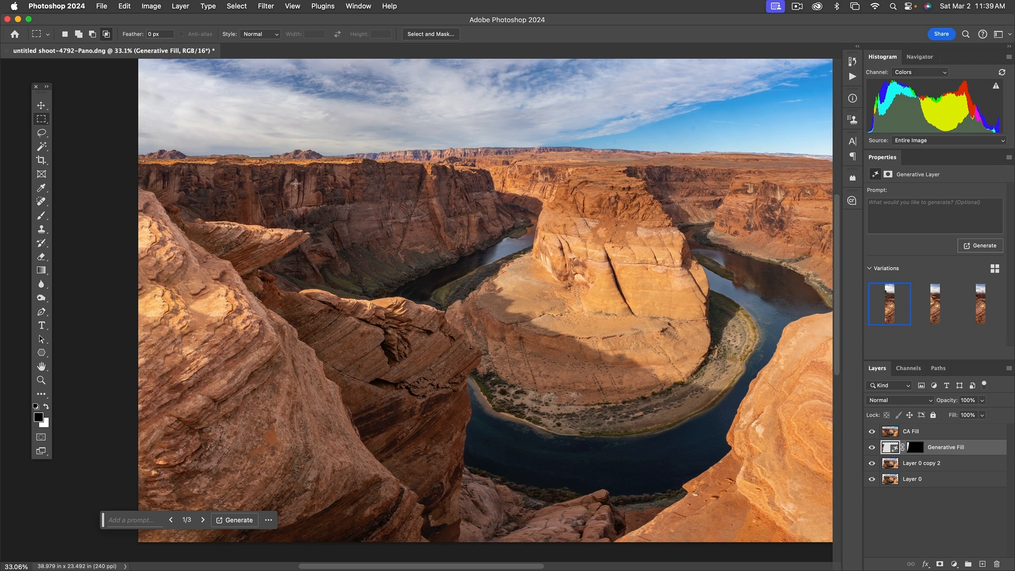
{"action": "mouse_move", "coordinate": [217, 181]}
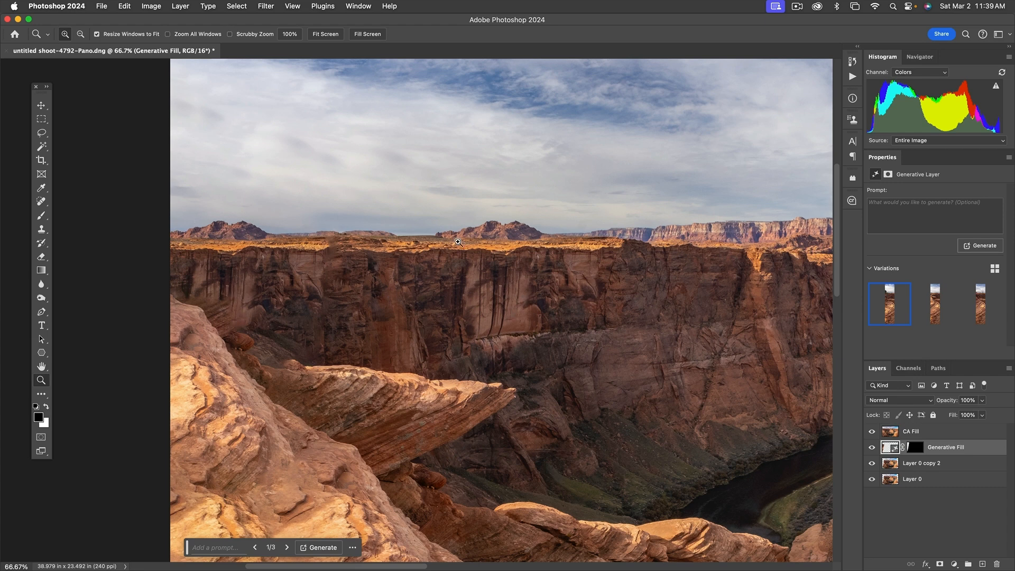
{"action": "mouse_move", "coordinate": [486, 306]}
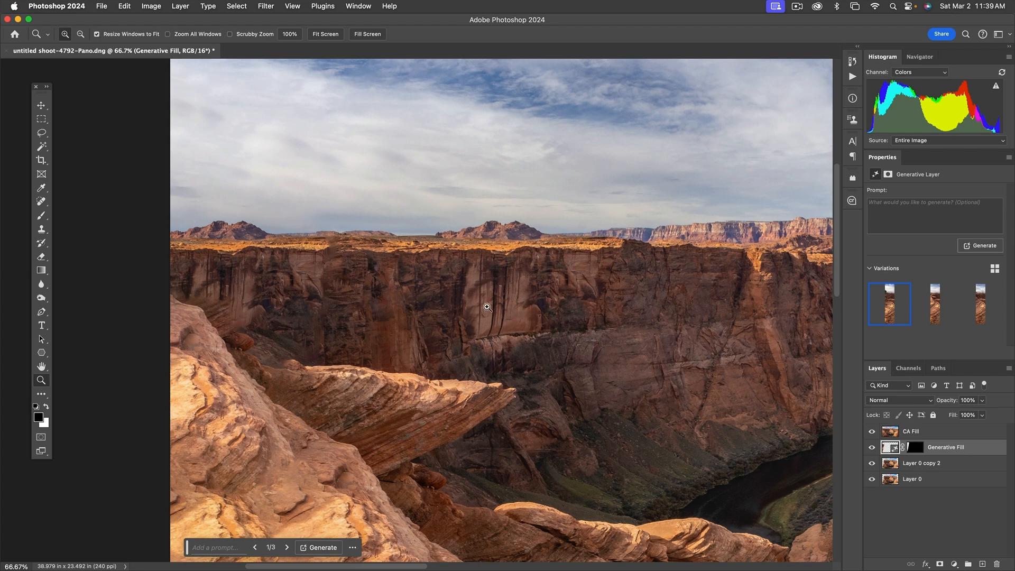
{"action": "mouse_move", "coordinate": [505, 314]}
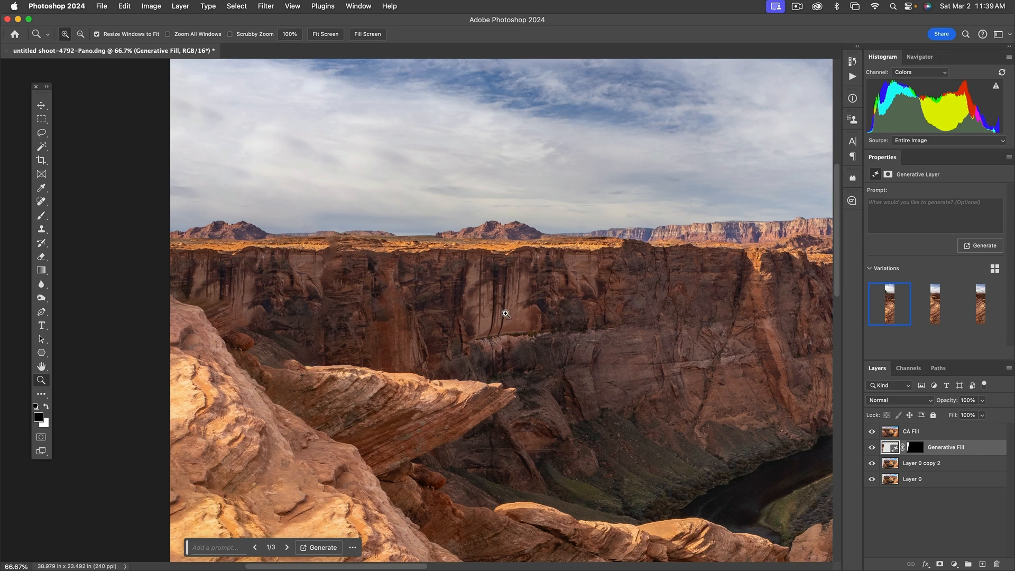
Select a layer in the Layers panel while inspecting the upper-left canyon wall and sky.
{"action": "left_click", "coordinate": [912, 432]}
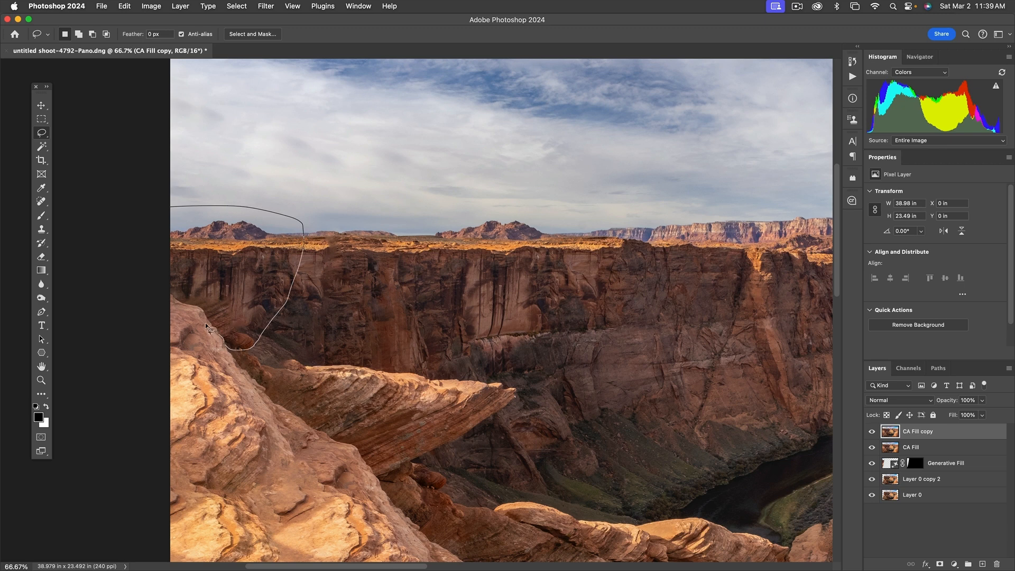
Lasso the upper-left corner, run Generative Fill on it, then select the CA Fill copy layer.
{"action": "left_click", "coordinate": [214, 326]}
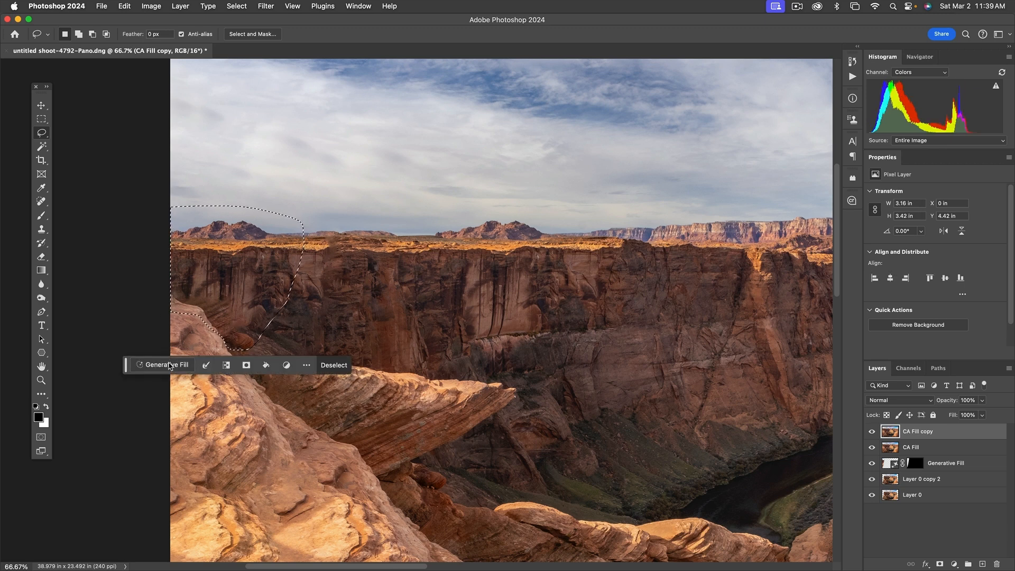
{"action": "left_click", "coordinate": [164, 364]}
{"action": "type", "text": "PUnguin"}
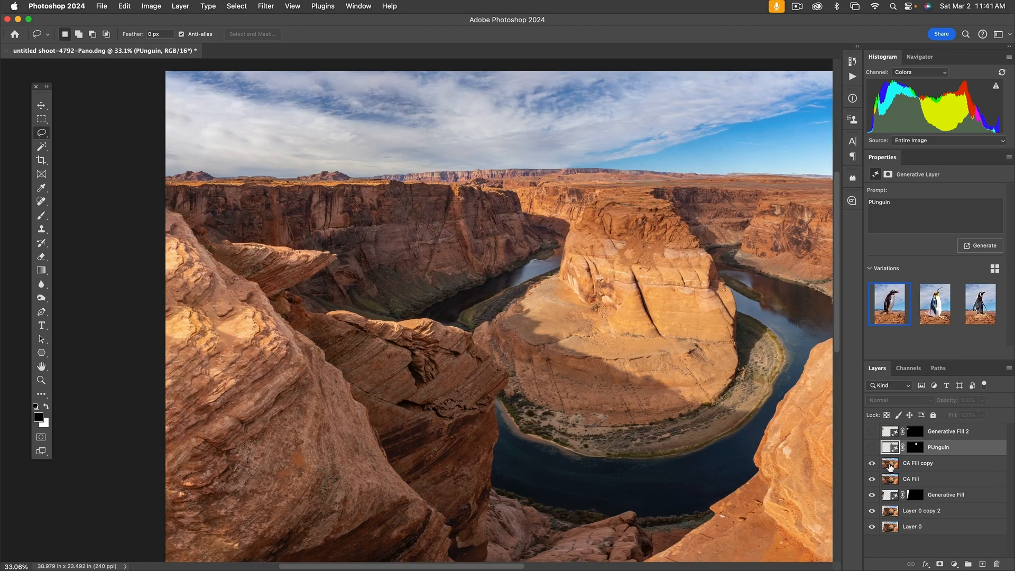
{"action": "left_click", "coordinate": [917, 463]}
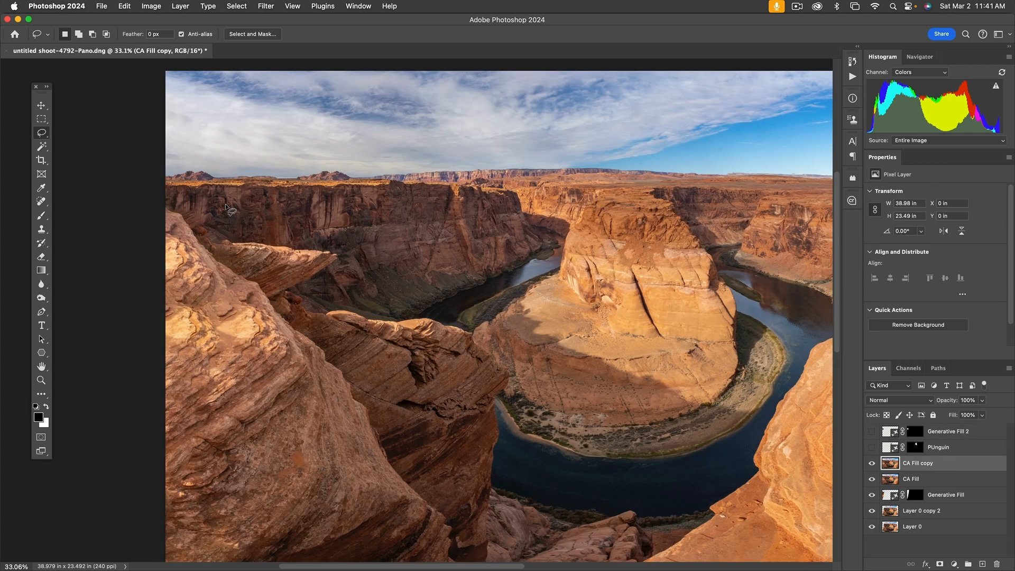
{"action": "mouse_move", "coordinate": [228, 219]}
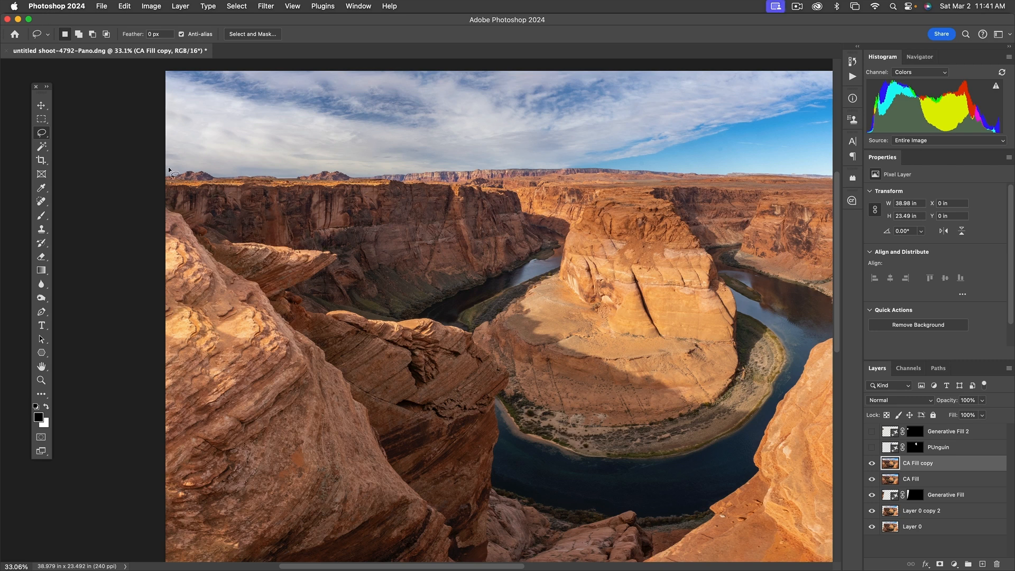
Lasso the upper-left corner around the horizon, Content-Aware fill it, and deselect.
{"action": "left_click_drag", "start_coordinate": [169, 171], "coordinate": [236, 184]}
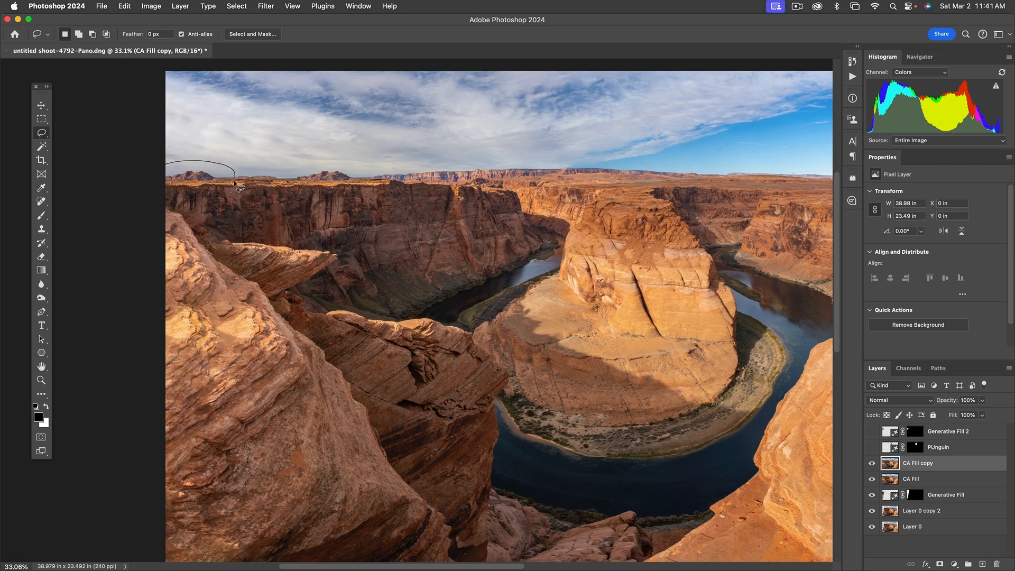
{"action": "left_click_drag", "start_coordinate": [237, 184], "coordinate": [176, 227]}
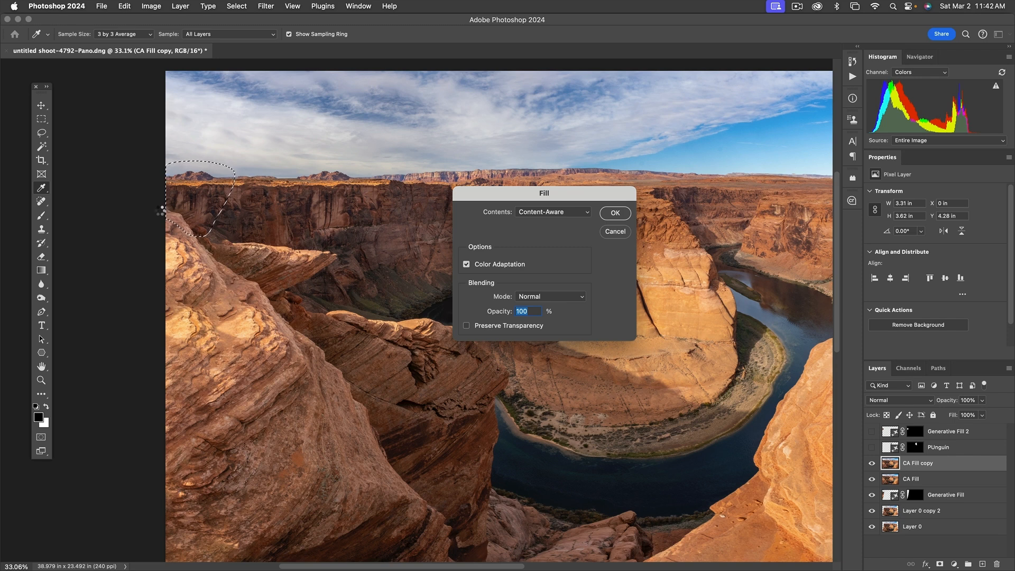
{"action": "left_click", "coordinate": [614, 212]}
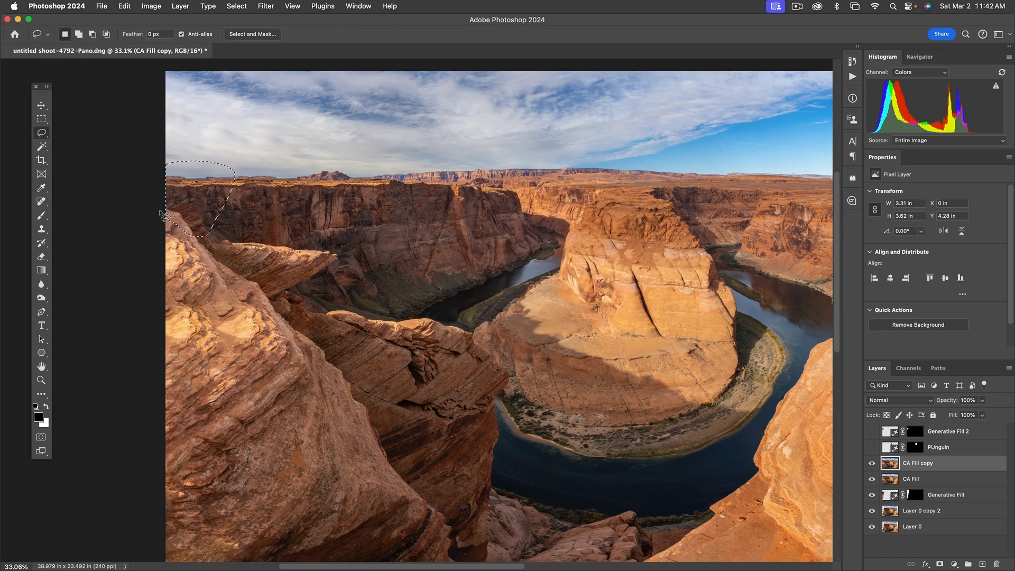
{"action": "key", "text": "cmd+d"}
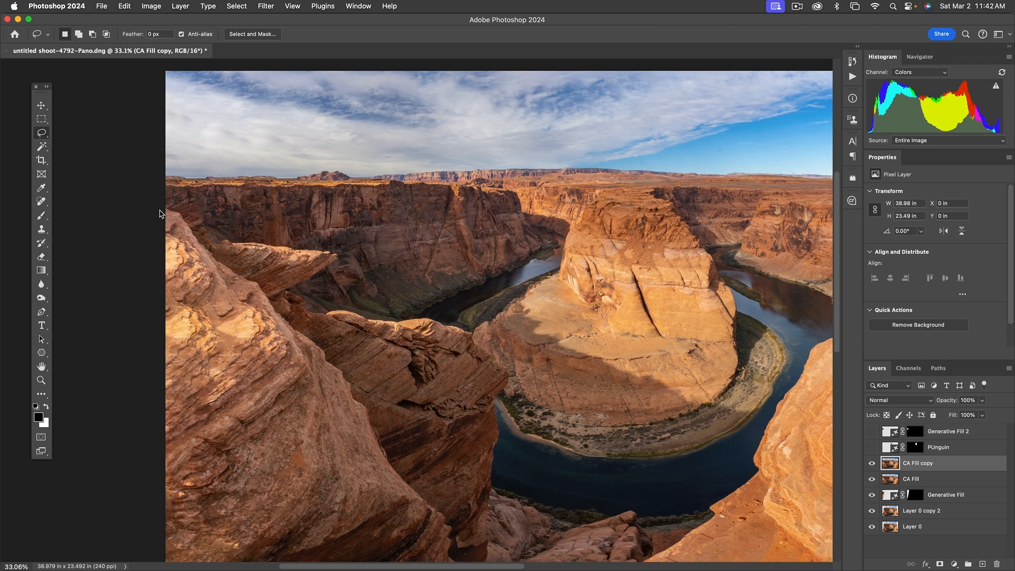
{"action": "mouse_move", "coordinate": [185, 231]}
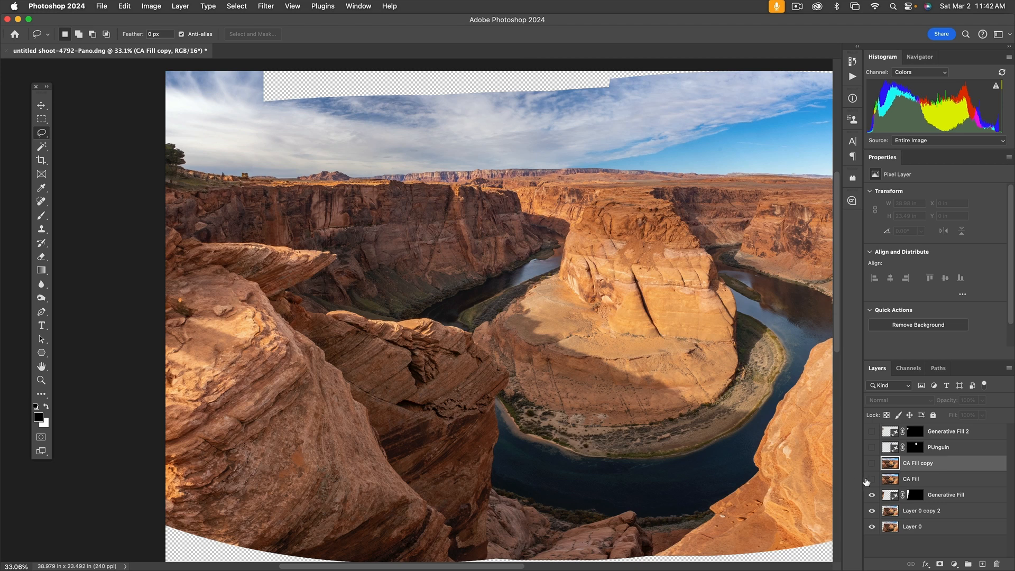
{"action": "left_click", "coordinate": [871, 463]}
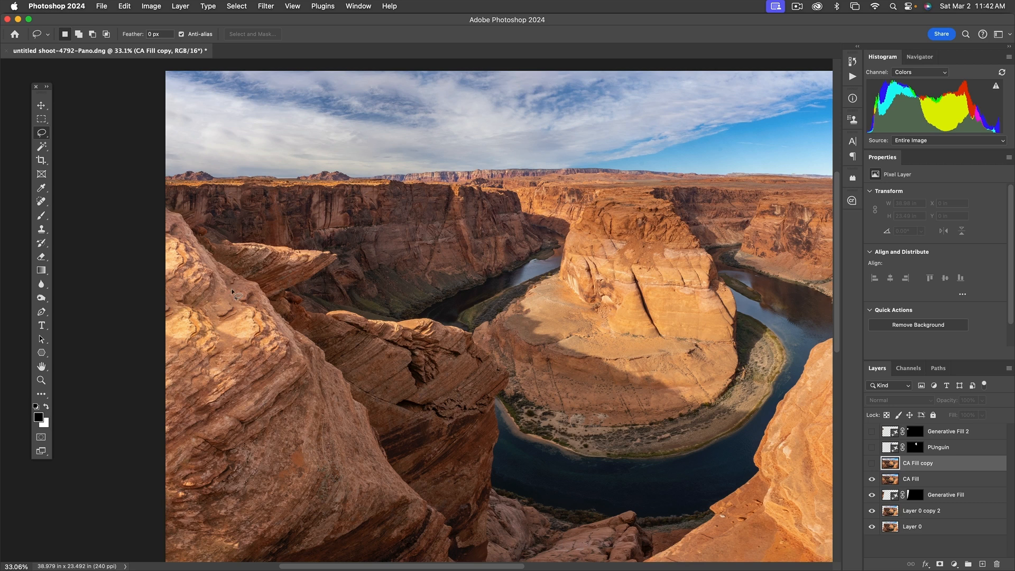
{"action": "mouse_move", "coordinate": [326, 182]}
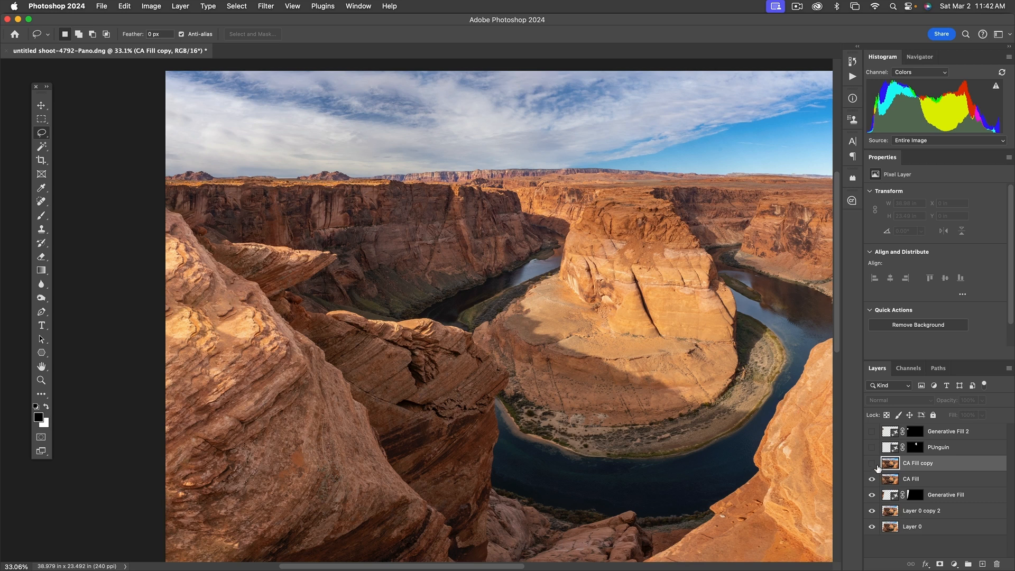
{"action": "left_click", "coordinate": [872, 467]}
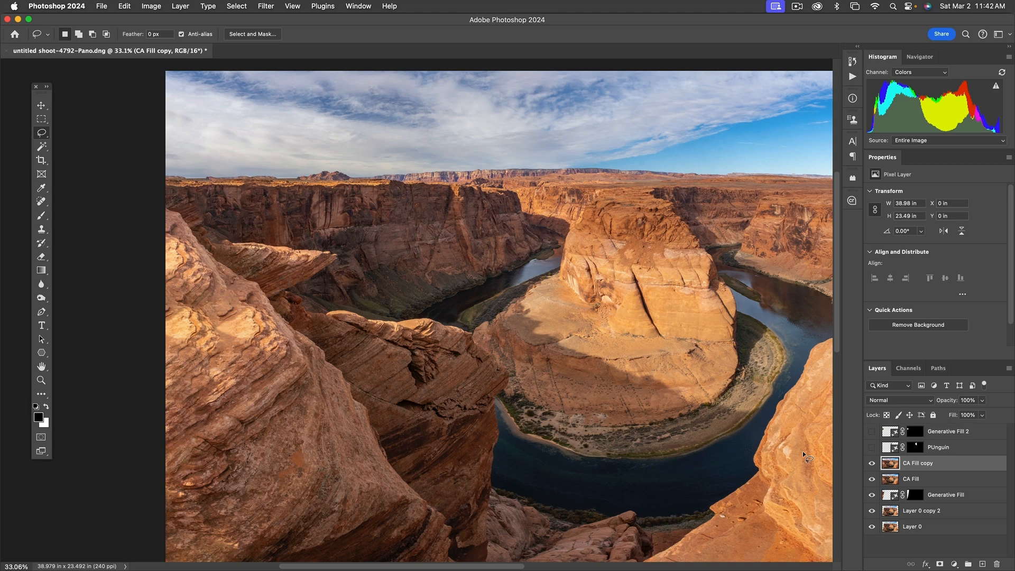
{"action": "mouse_move", "coordinate": [444, 359]}
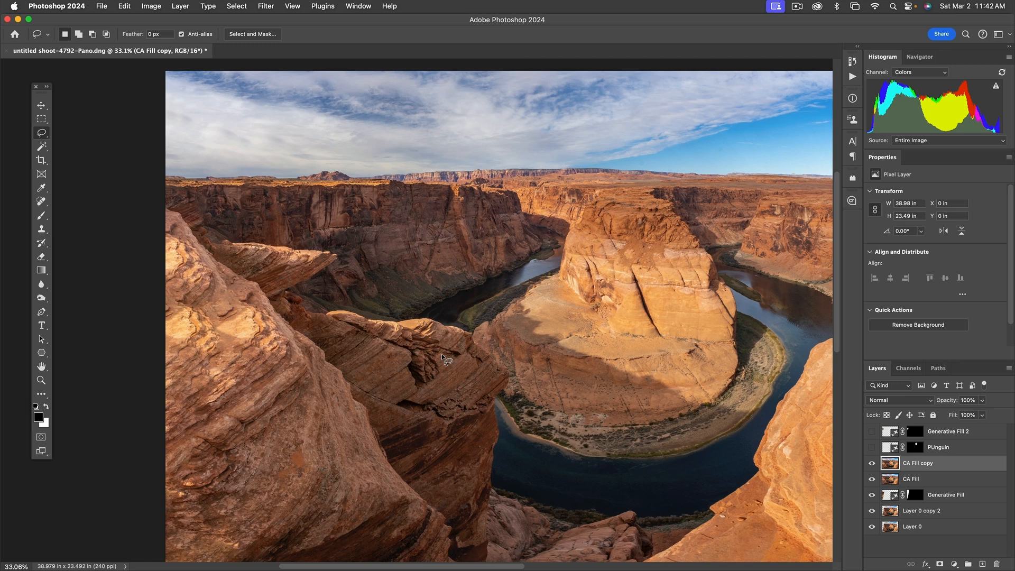
{"action": "mouse_move", "coordinate": [293, 327]}
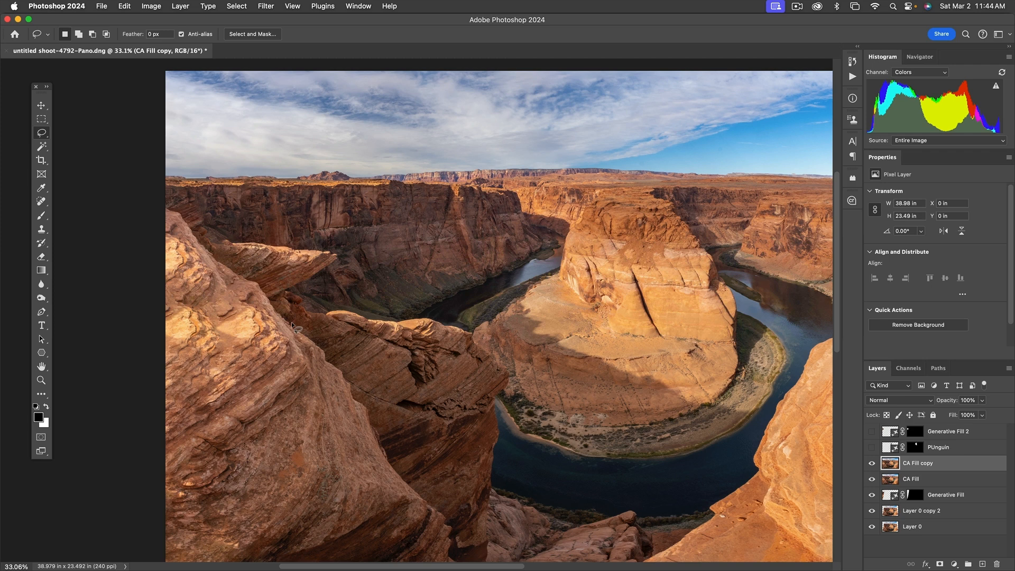
{"action": "left_click", "coordinate": [871, 463]}
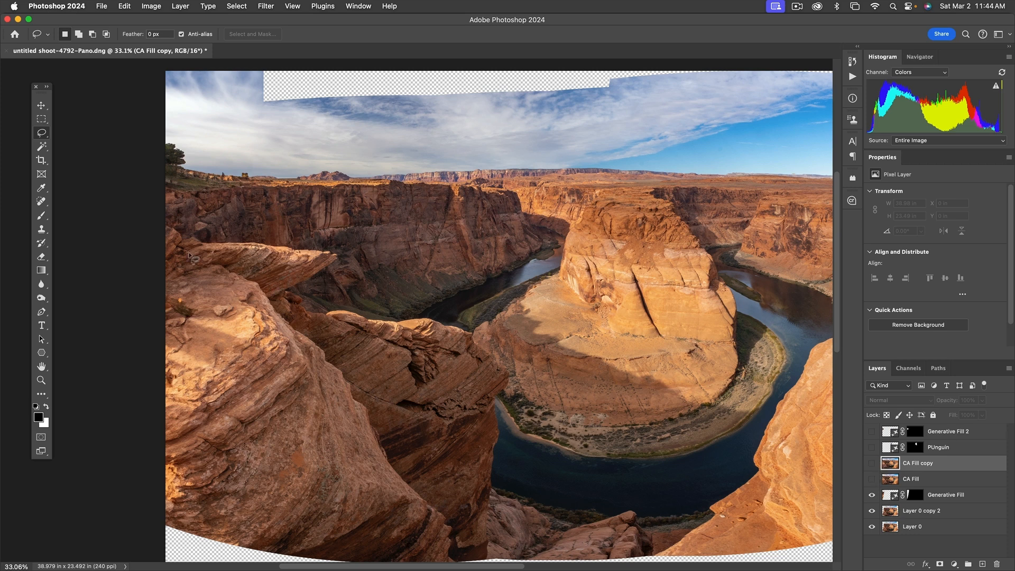
{"action": "mouse_move", "coordinate": [255, 388]}
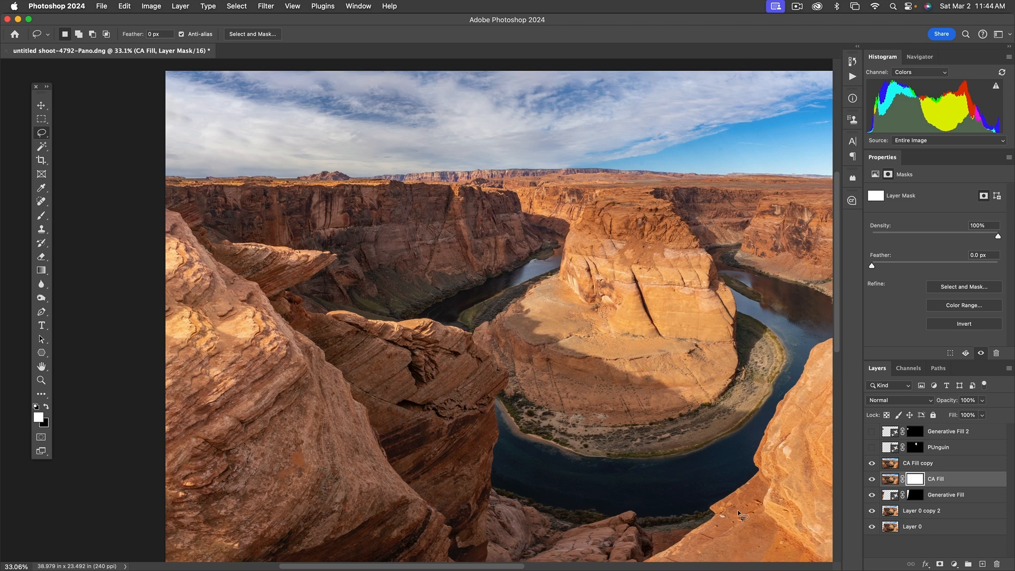
{"action": "mouse_move", "coordinate": [186, 233]}
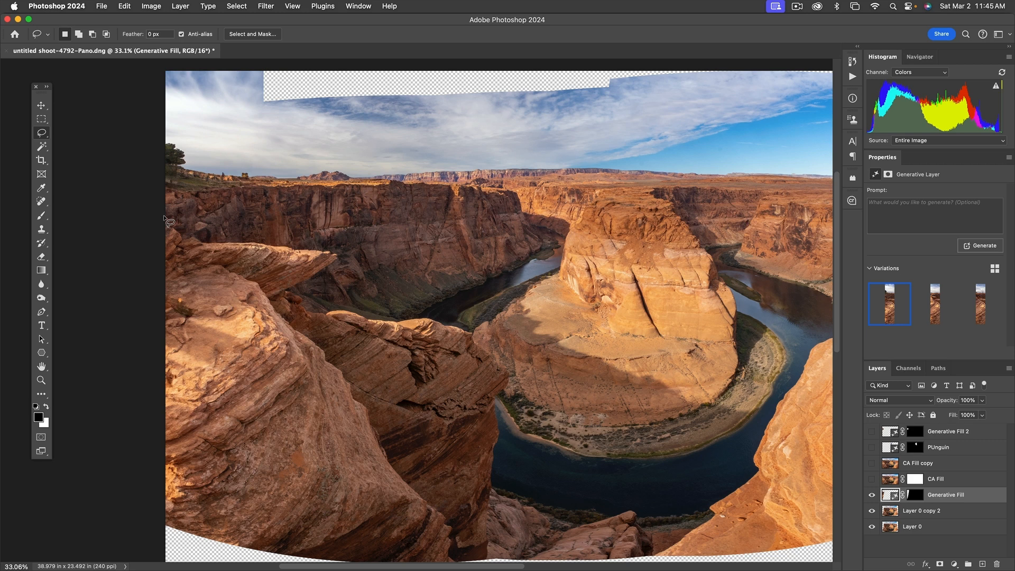
Mask out the left rock-edge strip on CA Fill and add a layer mask to CA Fill copy.
{"action": "left_click_drag", "start_coordinate": [167, 220], "coordinate": [238, 444]}
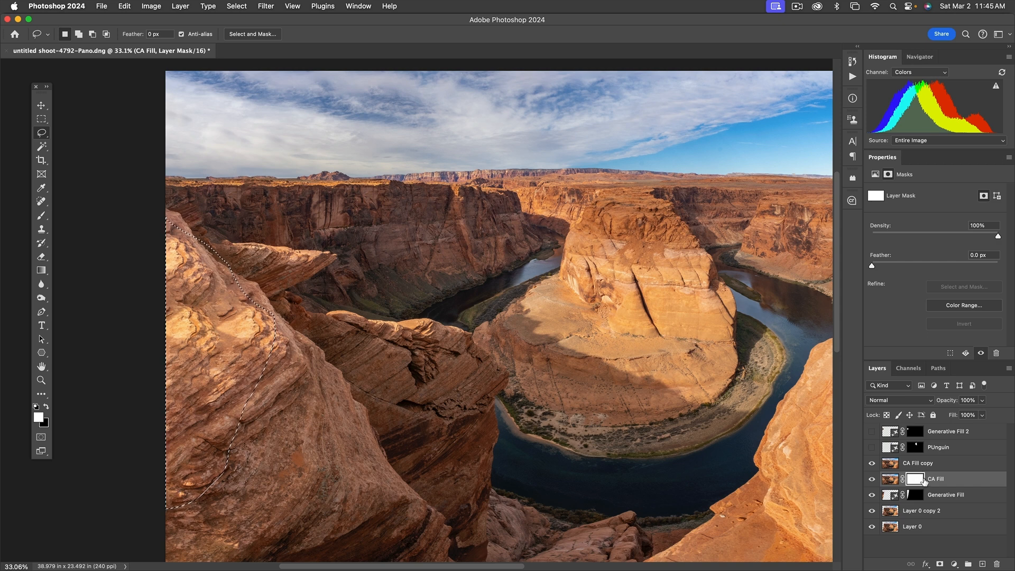
{"action": "mouse_move", "coordinate": [935, 478]}
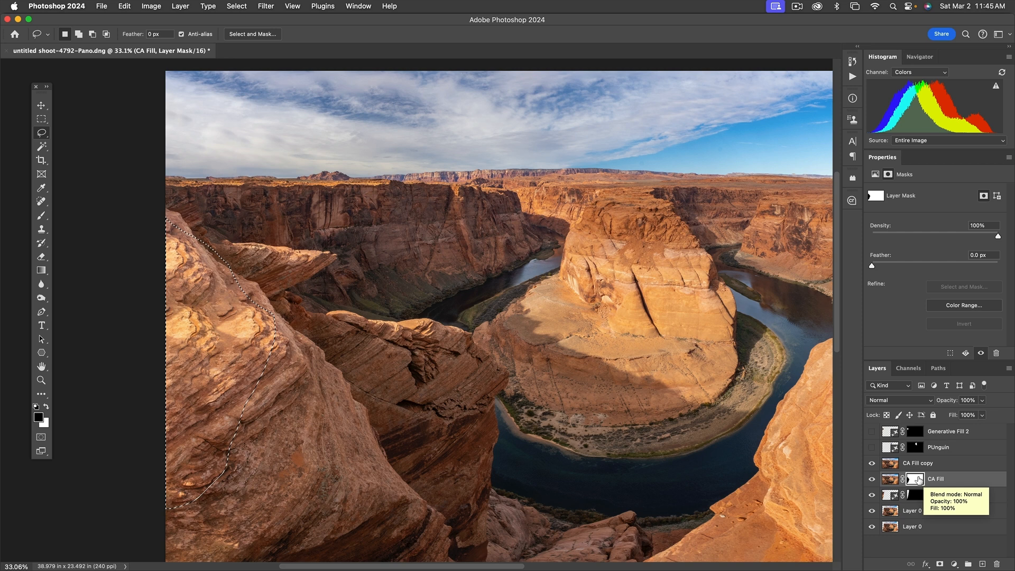
{"action": "left_click", "coordinate": [917, 463]}
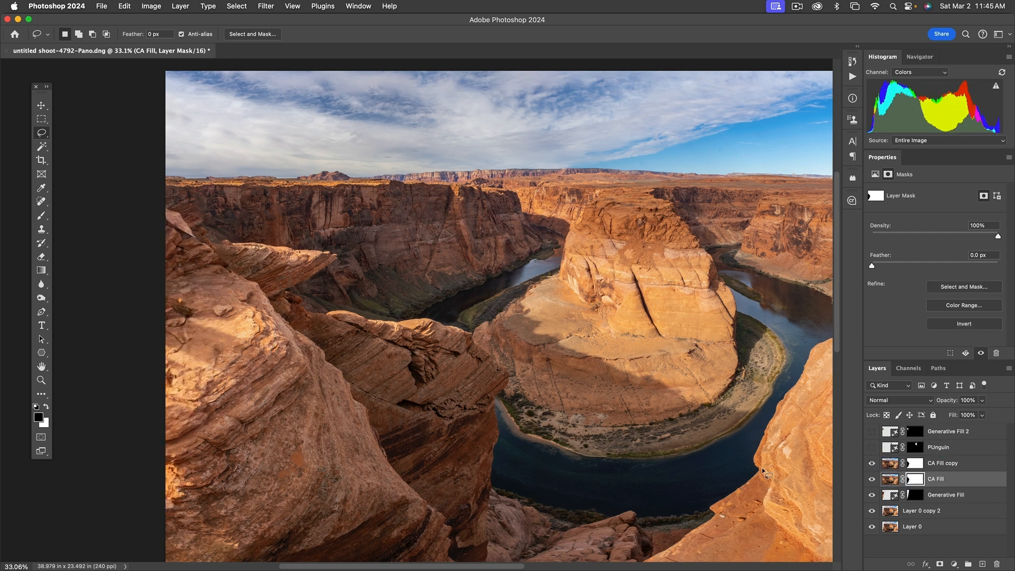
{"action": "mouse_move", "coordinate": [266, 296]}
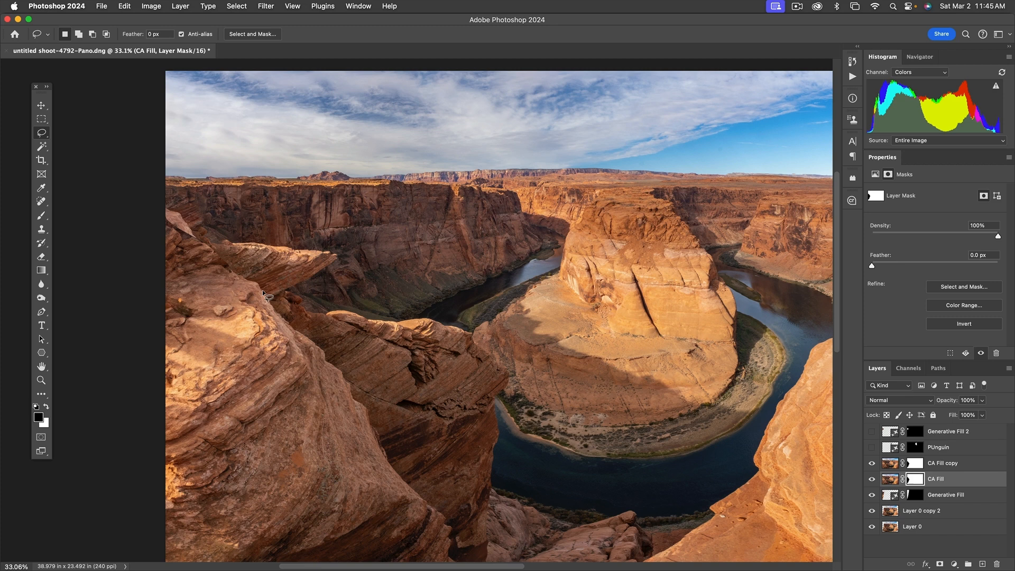
{"action": "left_click", "coordinate": [42, 215]}
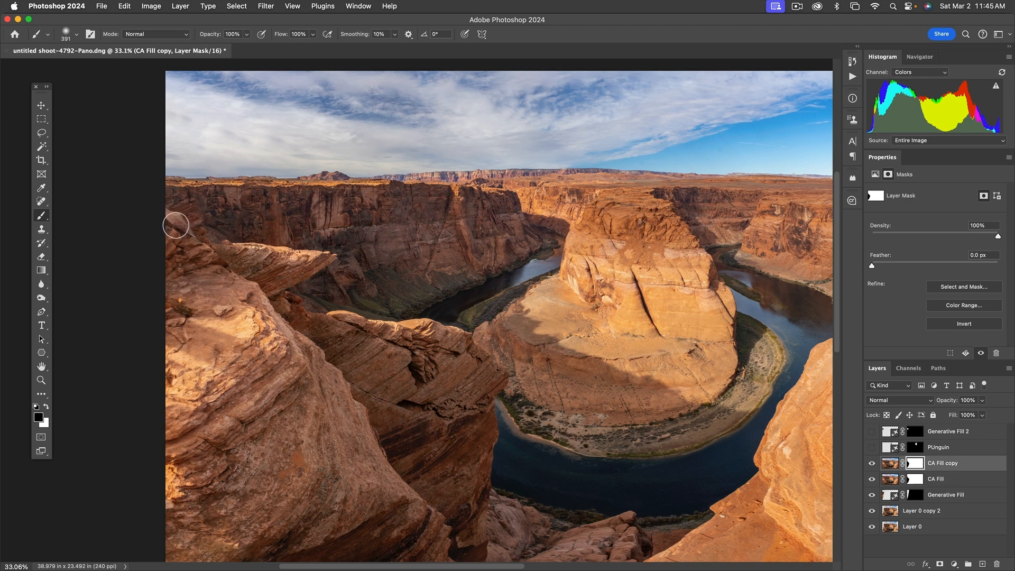
{"action": "mouse_move", "coordinate": [176, 254]}
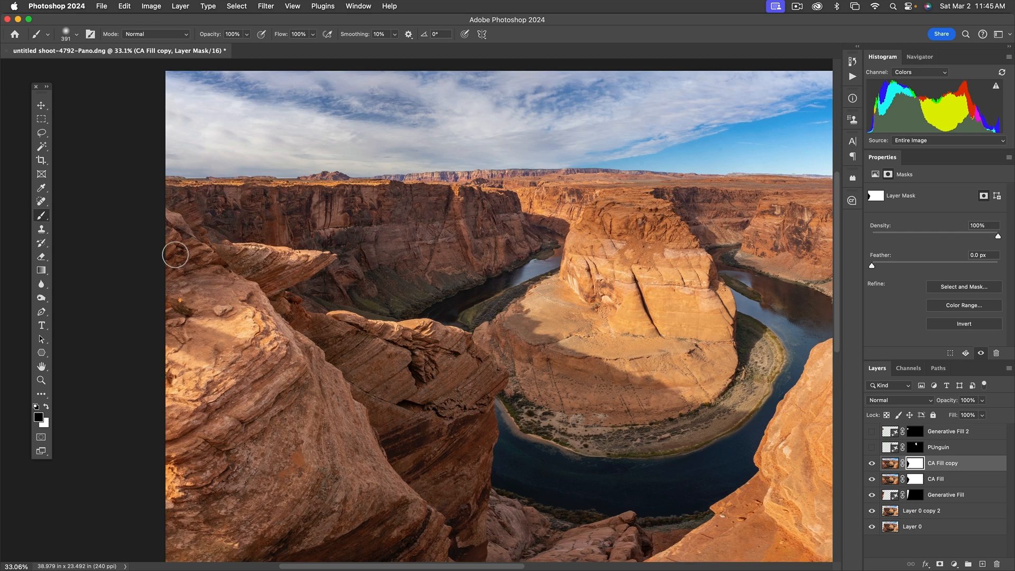
{"action": "mouse_move", "coordinate": [159, 236]}
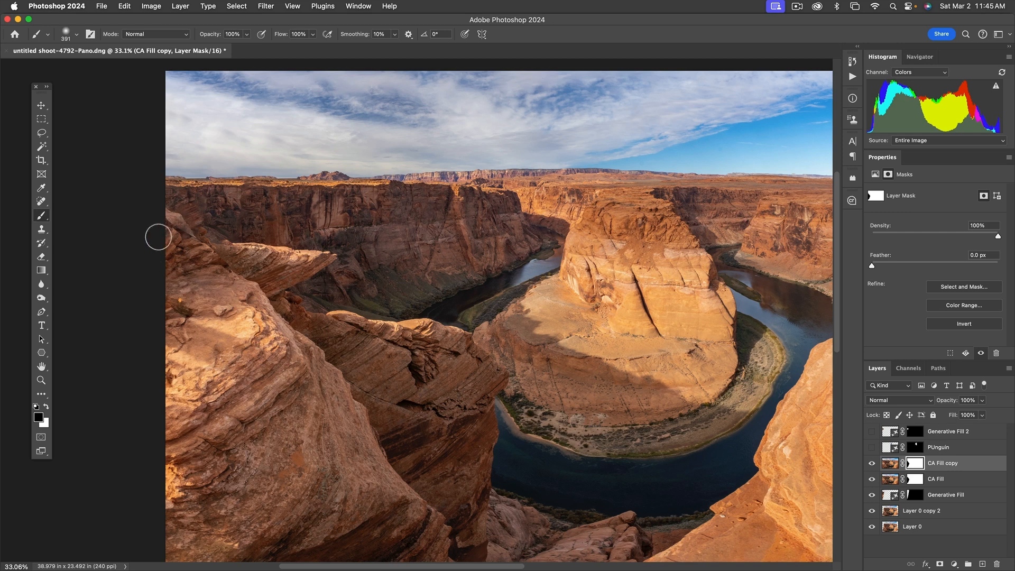
{"action": "mouse_move", "coordinate": [801, 453]}
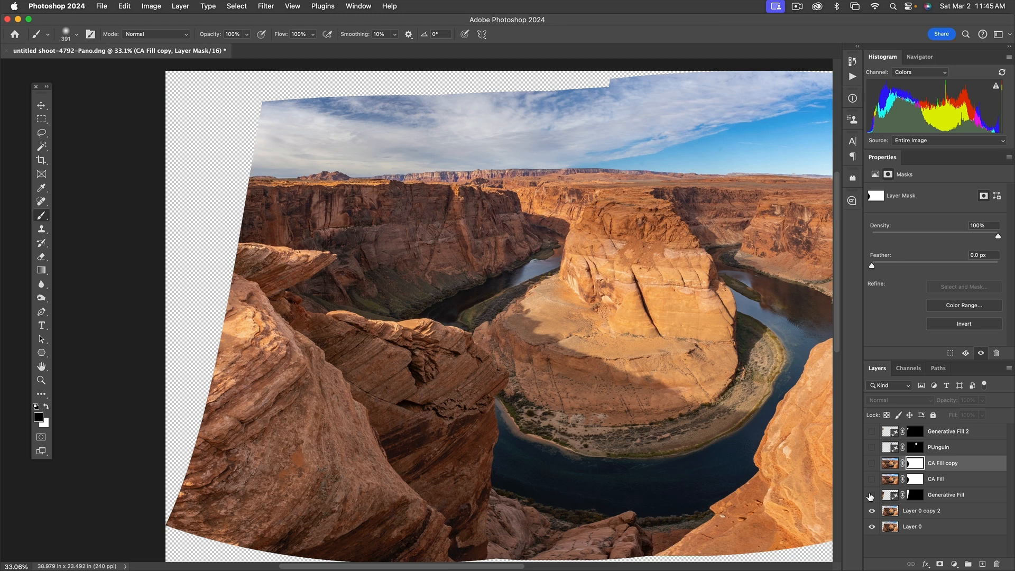
Show the fill layers, briefly hide the Content-Aware fill layers, then show them again.
{"action": "left_click", "coordinate": [871, 494]}
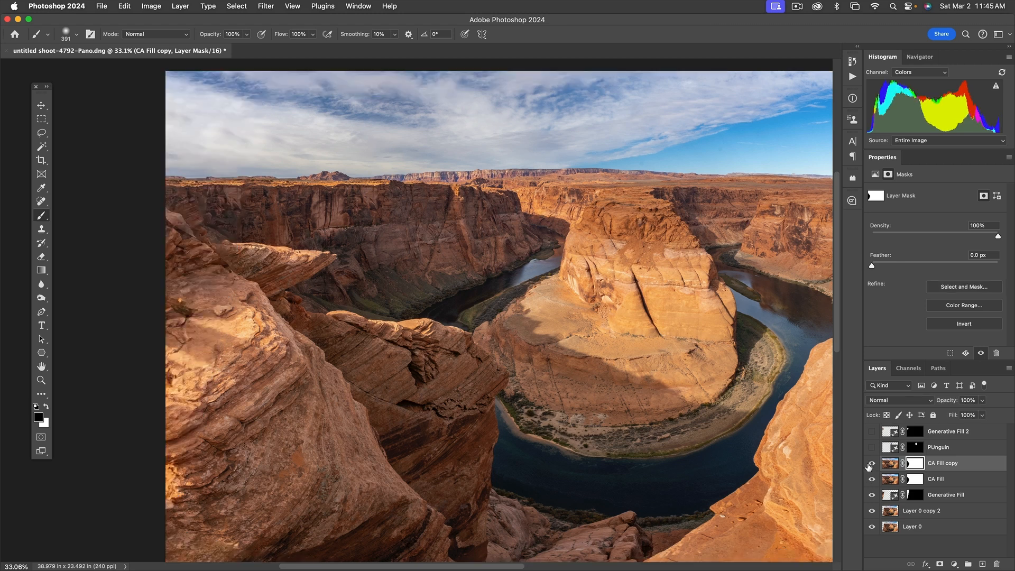
{"action": "left_click", "coordinate": [871, 463]}
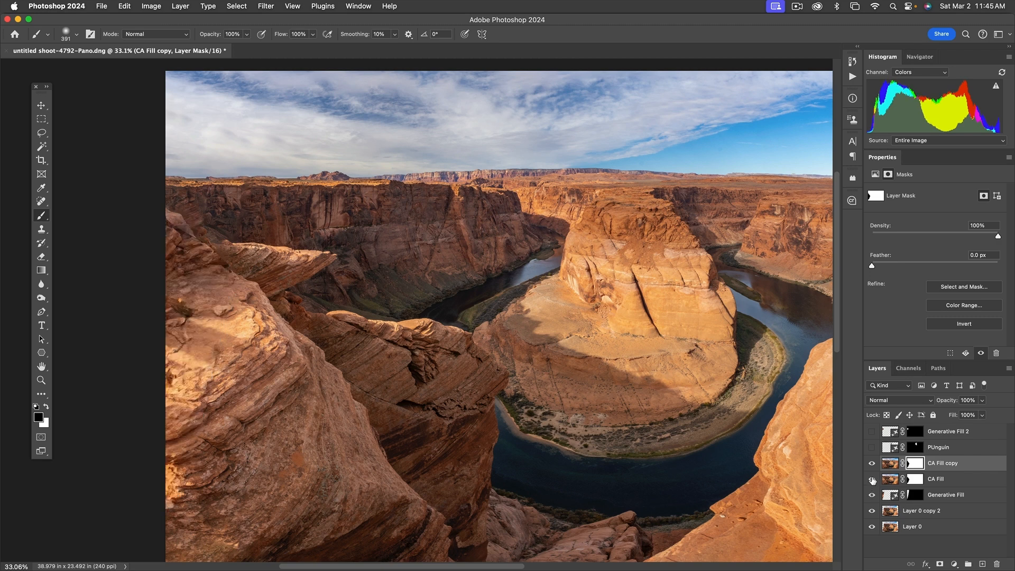
{"action": "left_click", "coordinate": [872, 482]}
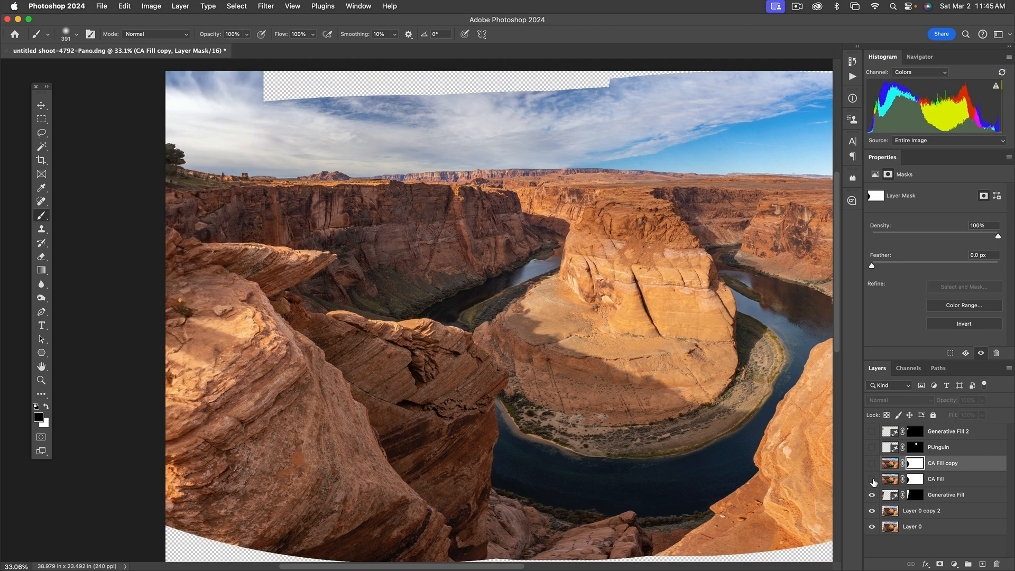
{"action": "left_click", "coordinate": [872, 479]}
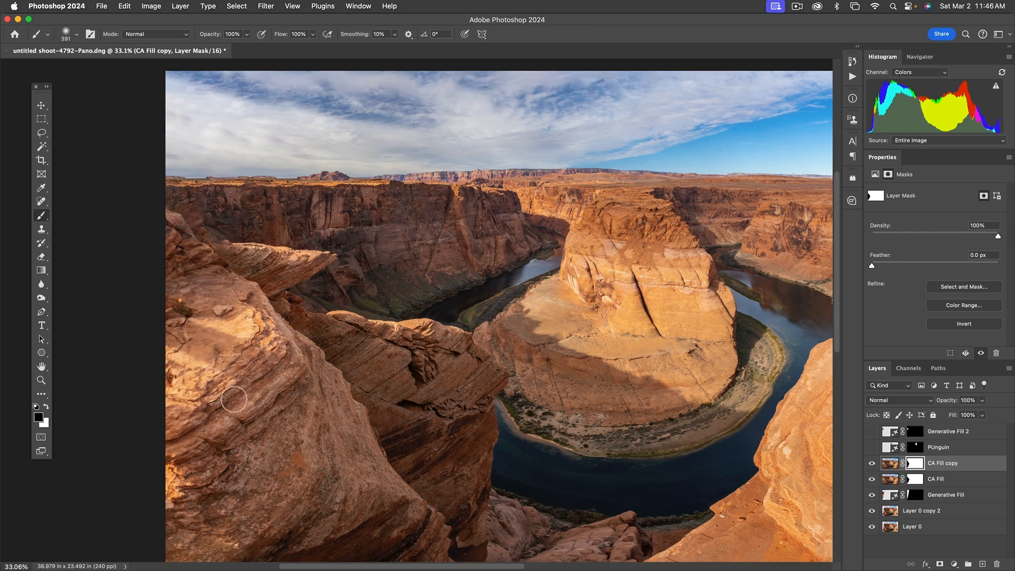
{"action": "mouse_move", "coordinate": [226, 190]}
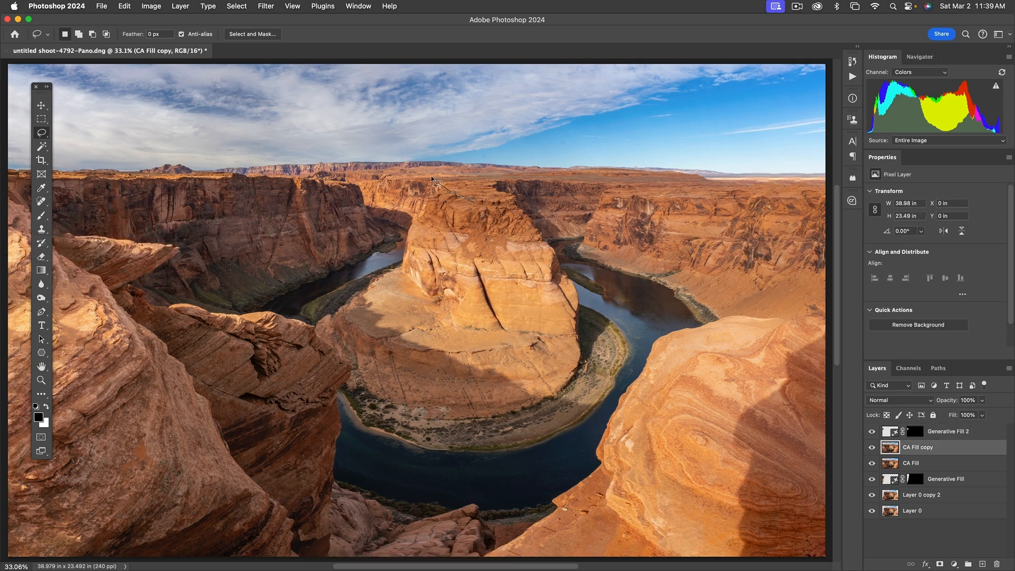
Lasso the sky above the central butte and generate a penguin from the prompt 'PUnguin'.
{"action": "left_click_drag", "start_coordinate": [437, 181], "coordinate": [511, 202]}
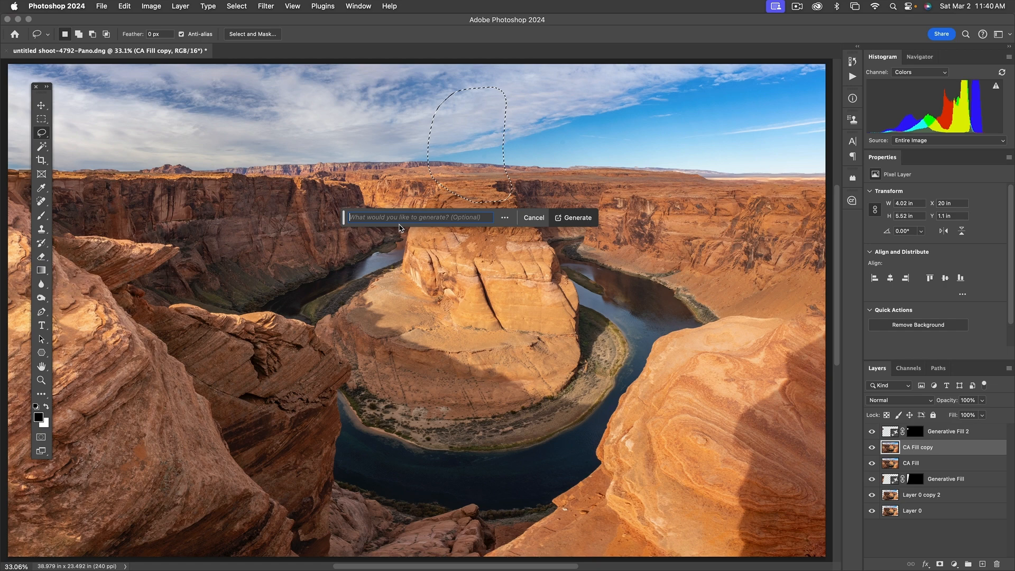
{"action": "type", "text": "PU"}
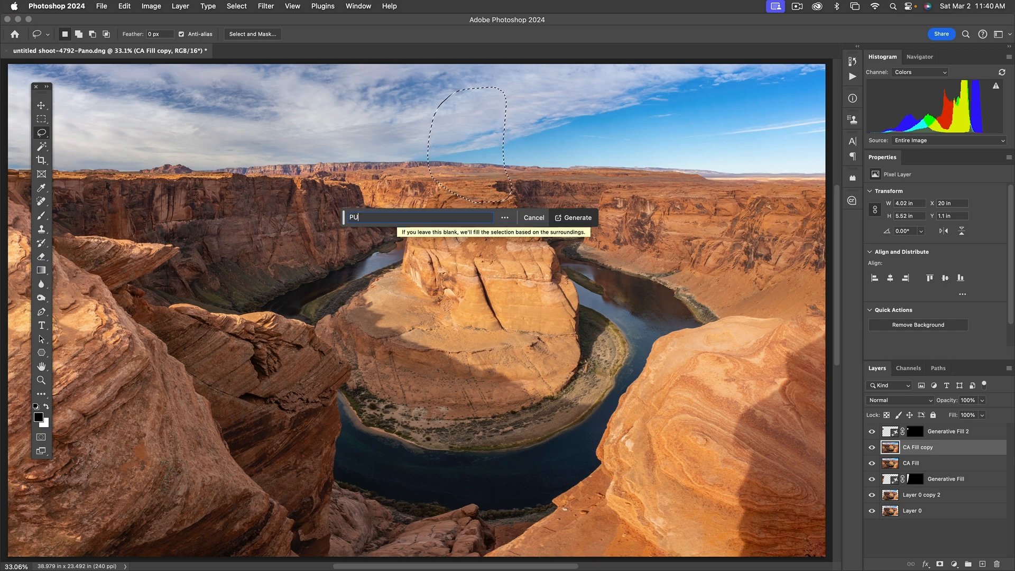
{"action": "left_click", "coordinate": [571, 217]}
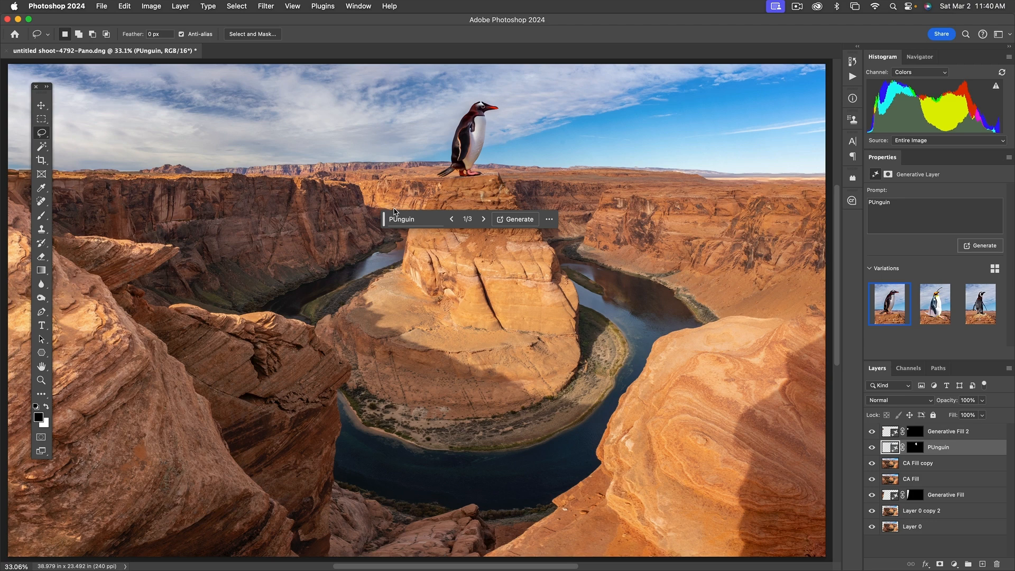
{"action": "mouse_move", "coordinate": [434, 237]}
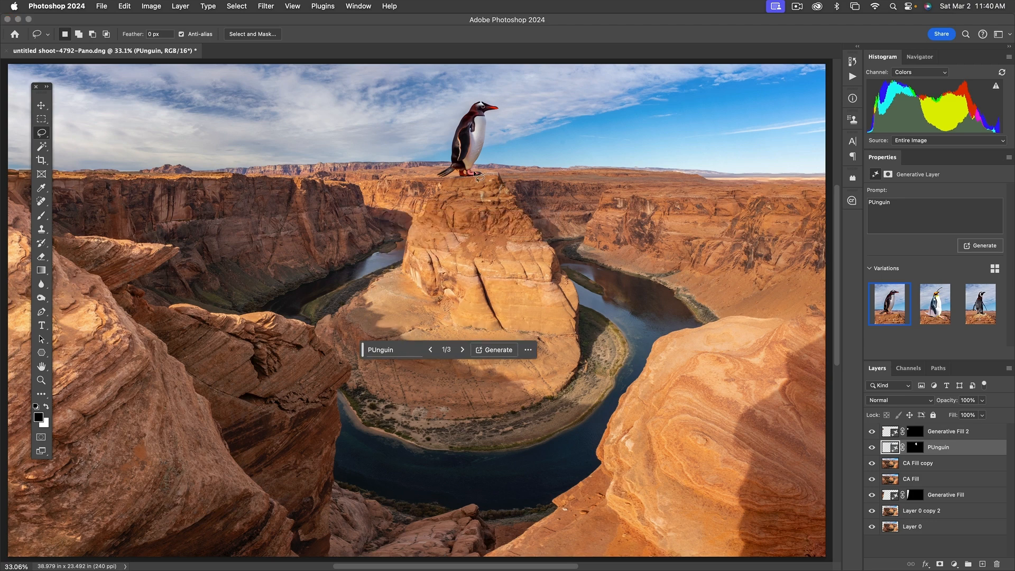
{"action": "mouse_move", "coordinate": [510, 159]}
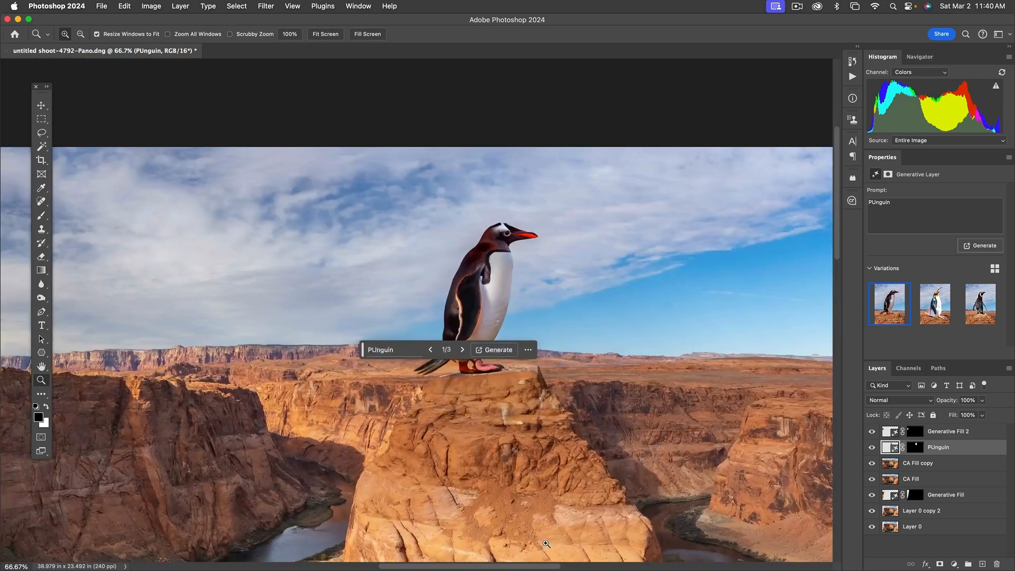
{"action": "mouse_move", "coordinate": [581, 332]}
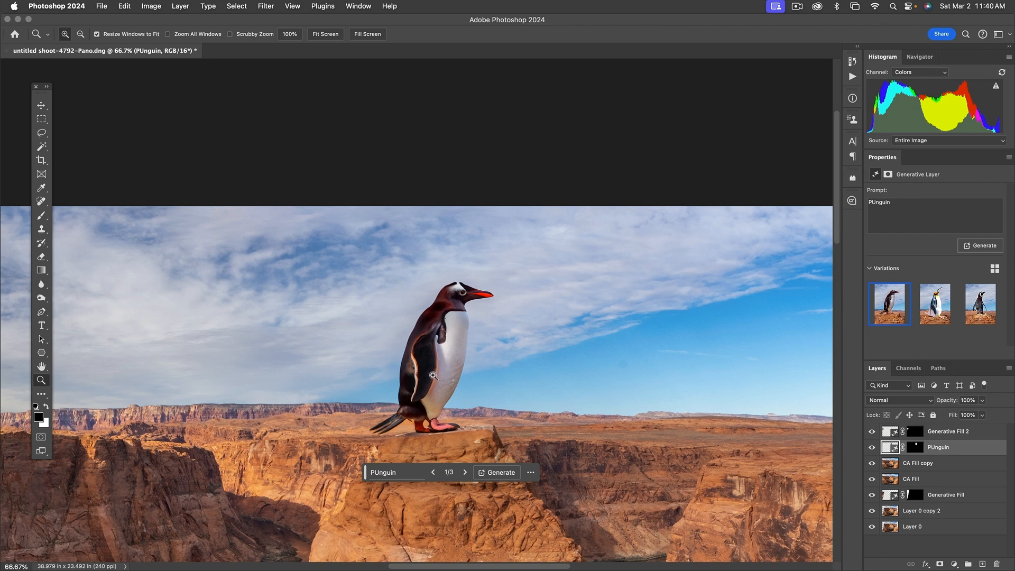
{"action": "mouse_move", "coordinate": [482, 360]}
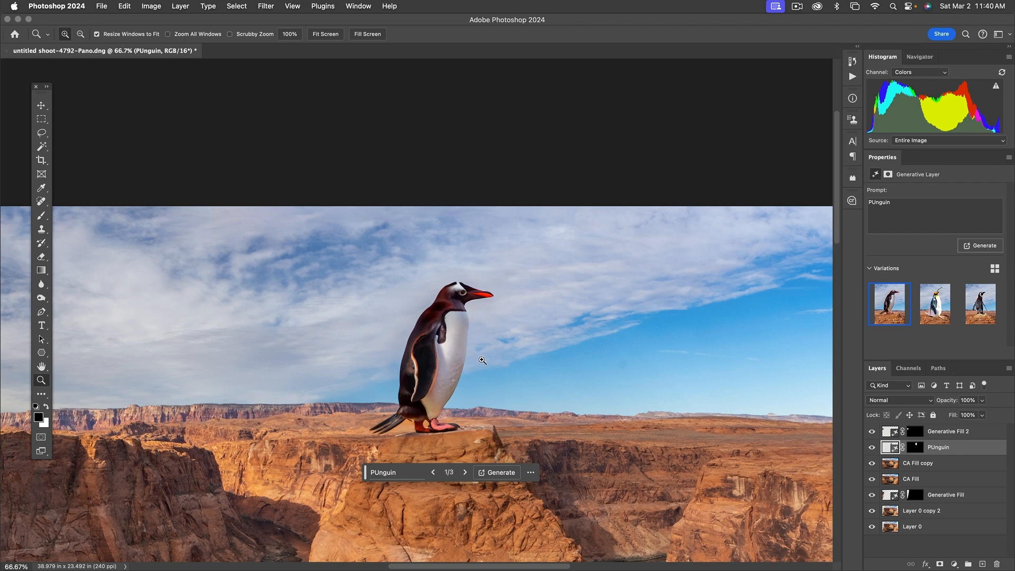
{"action": "mouse_move", "coordinate": [527, 378]}
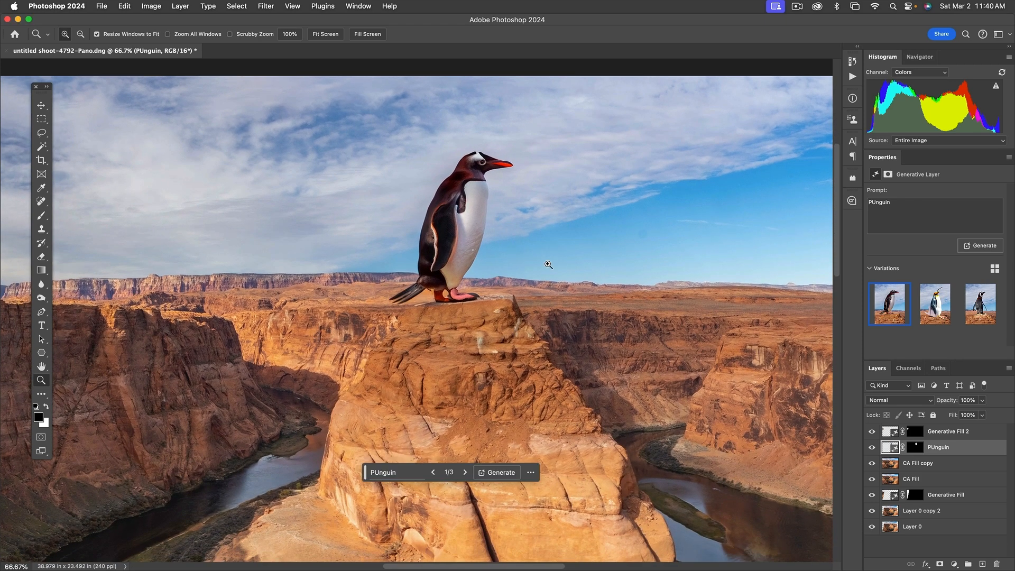
{"action": "mouse_move", "coordinate": [507, 324]}
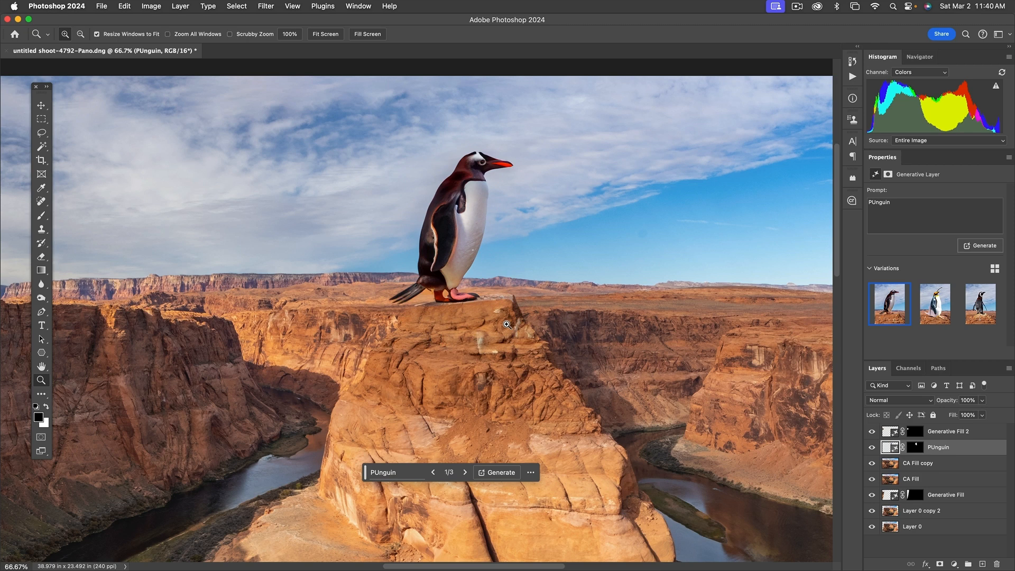
{"action": "mouse_move", "coordinate": [507, 327]}
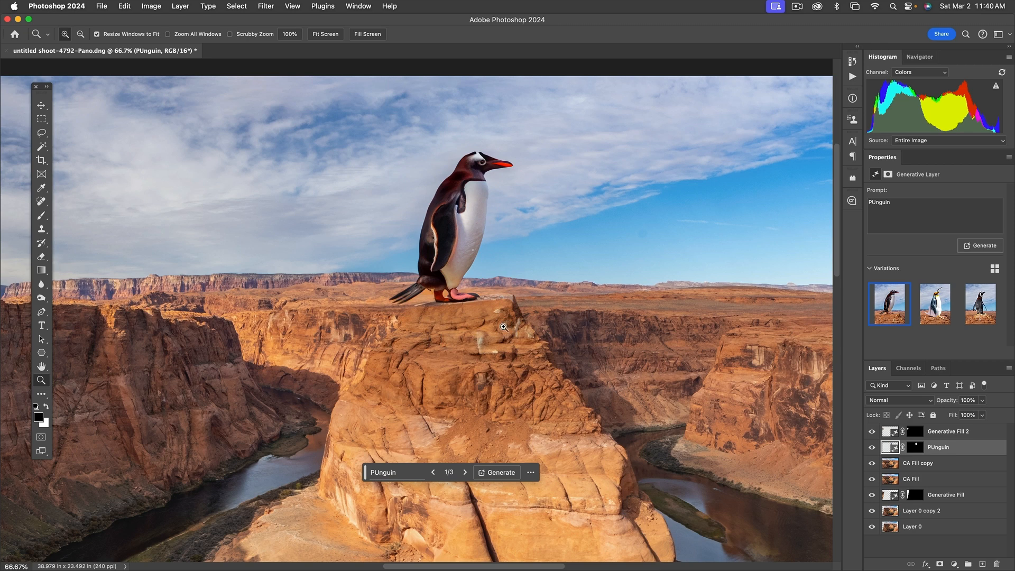